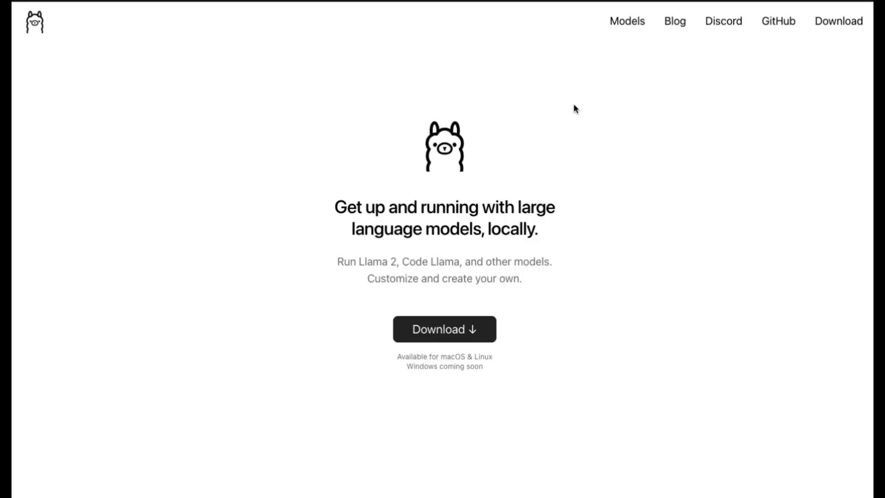
pyautogui.moveTo(481, 216)
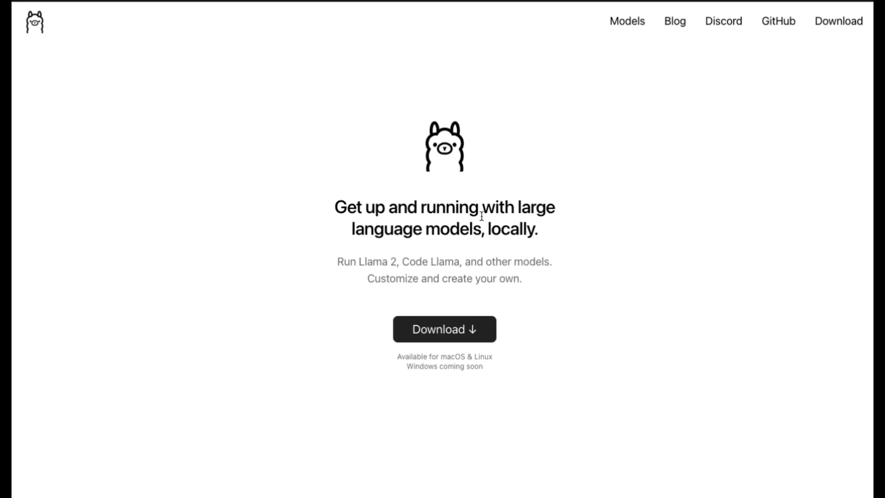
# Browse the Models list, then the GitHub README's macOS, Linux and Quickstart install sections.
pyautogui.click(626, 22)
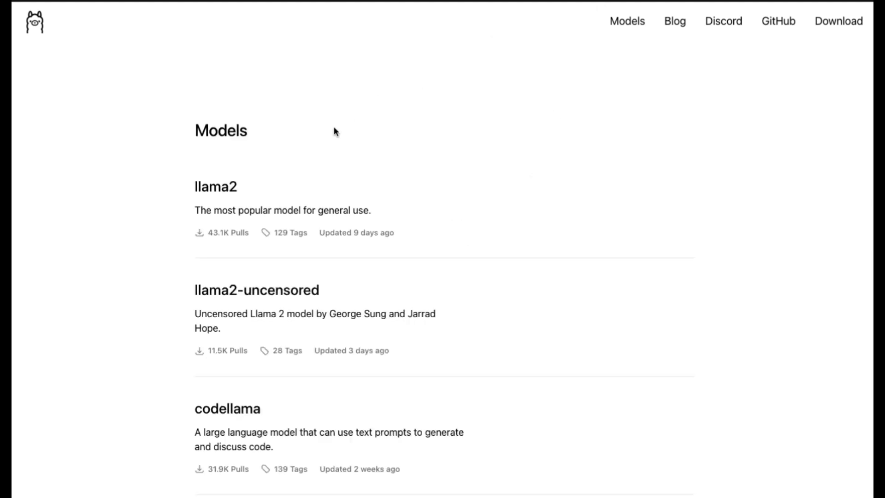
pyautogui.scroll(-3)
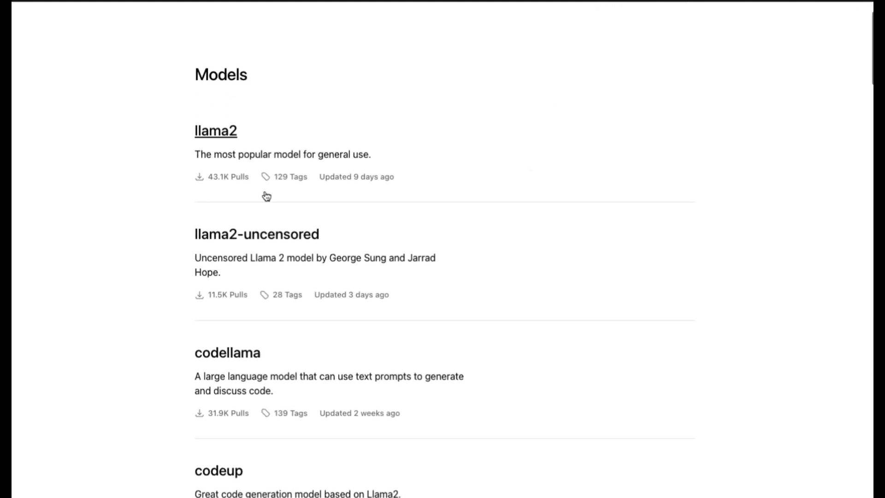
pyautogui.scroll(-3)
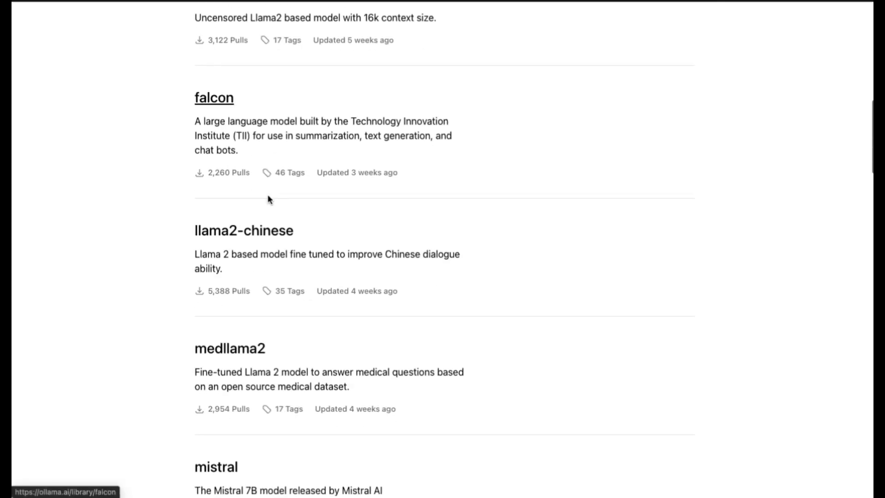
pyautogui.scroll(-3)
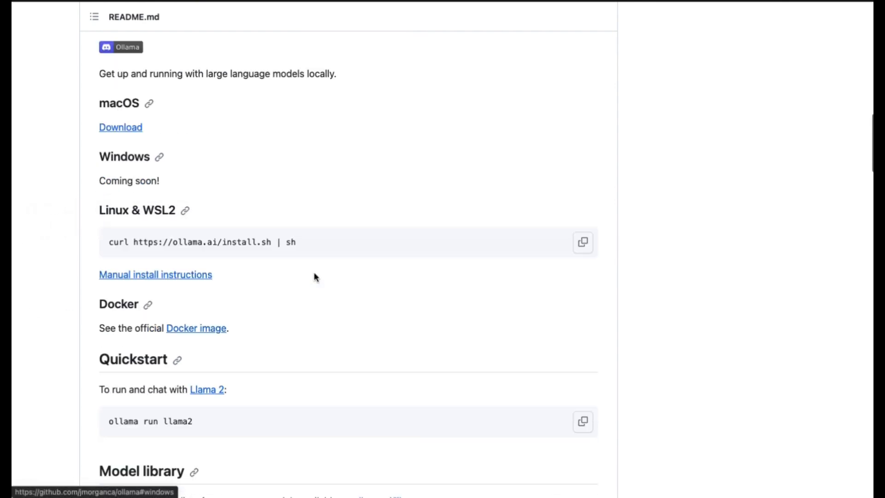
pyautogui.scroll(-3)
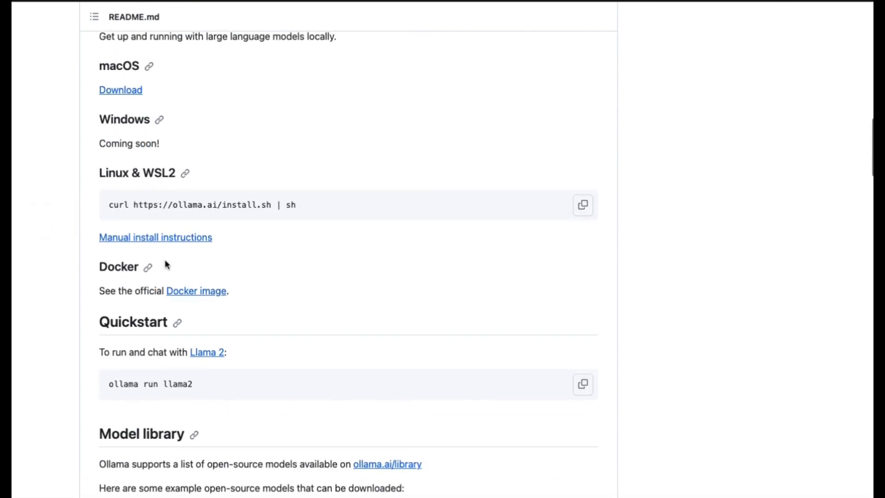
pyautogui.scroll(3)
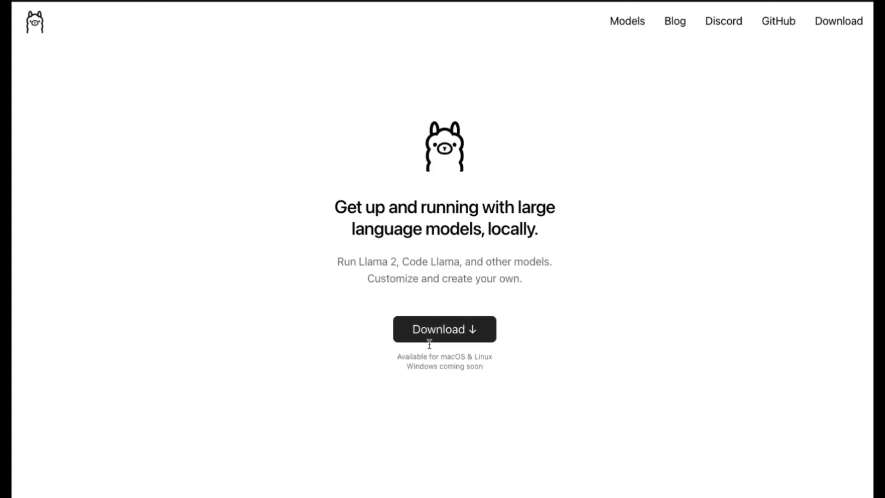
pyautogui.moveTo(444, 329)
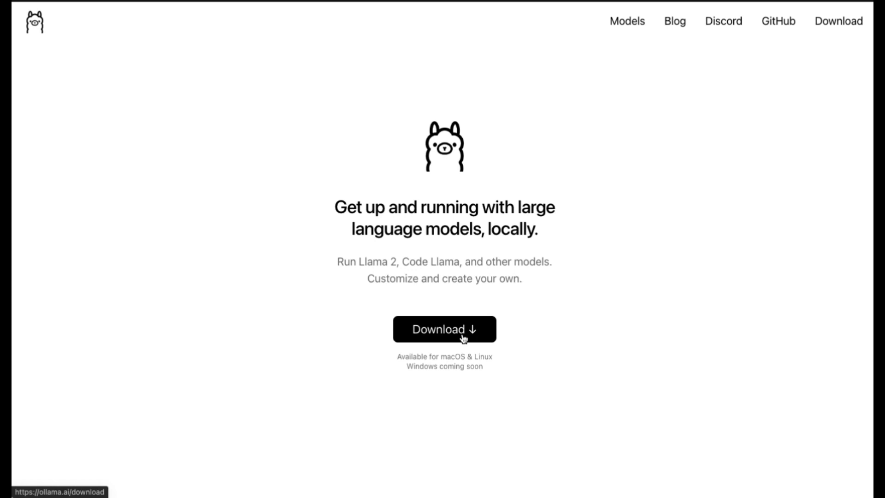
# Download Ollama for macOS from the Download page, saving Ollama-darwin.zip.
pyautogui.click(443, 329)
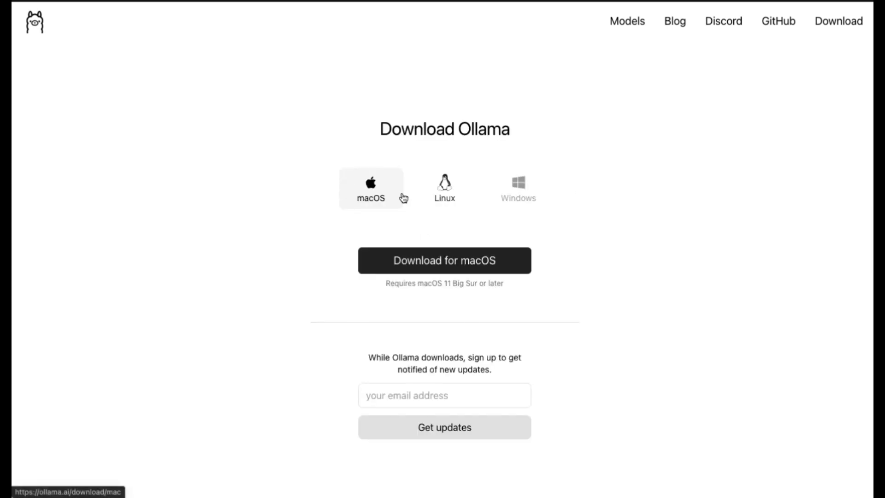
pyautogui.click(443, 260)
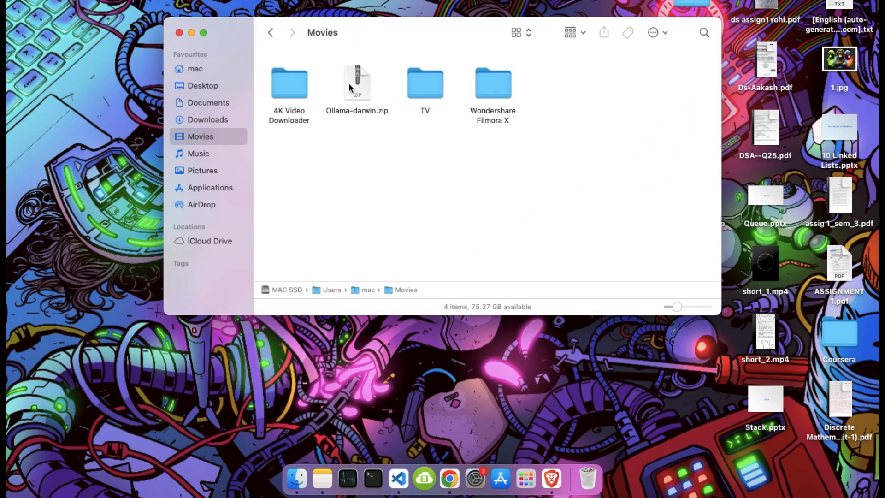
# Extract Ollama.app from Ollama-darwin.zip in the Movies folder.
pyautogui.doubleClick(356, 82)
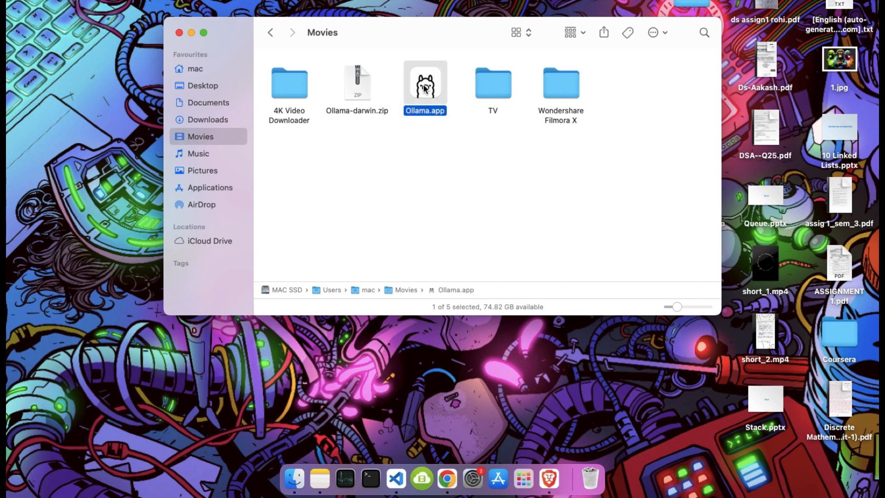
# Launch Ollama.app and install the command line tool with administrator authorization.
pyautogui.doubleClick(425, 86)
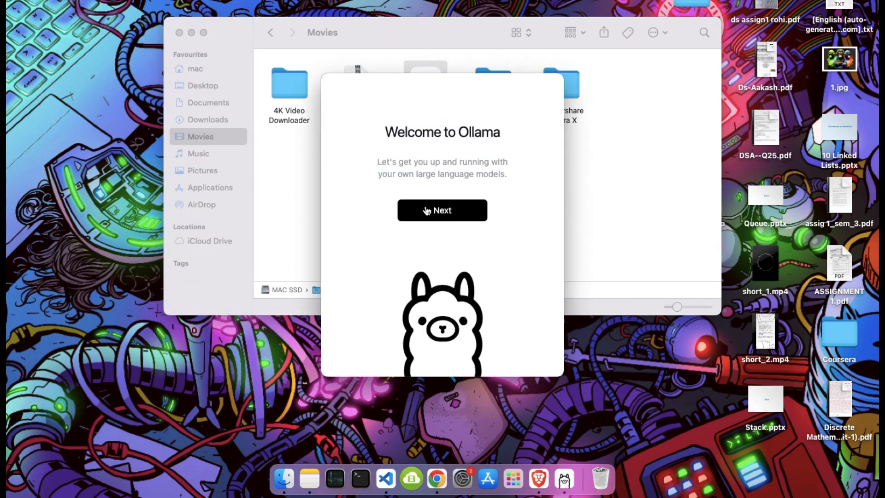
pyautogui.click(441, 210)
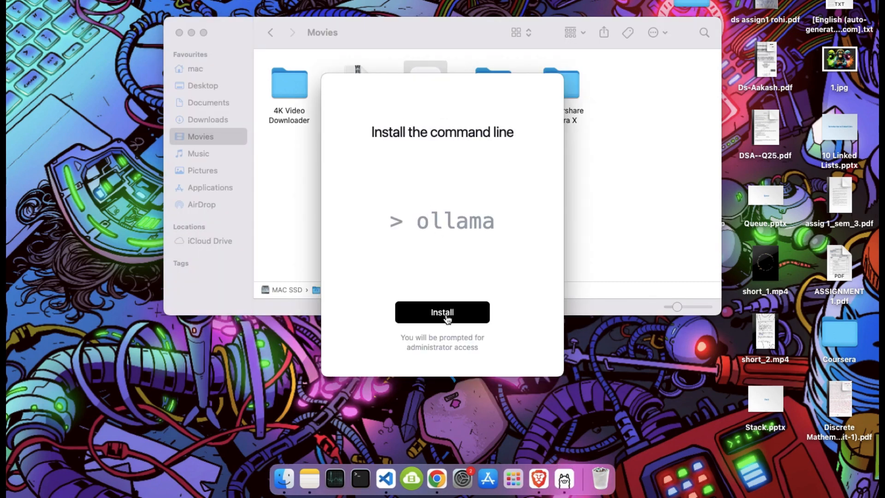
pyautogui.click(441, 312)
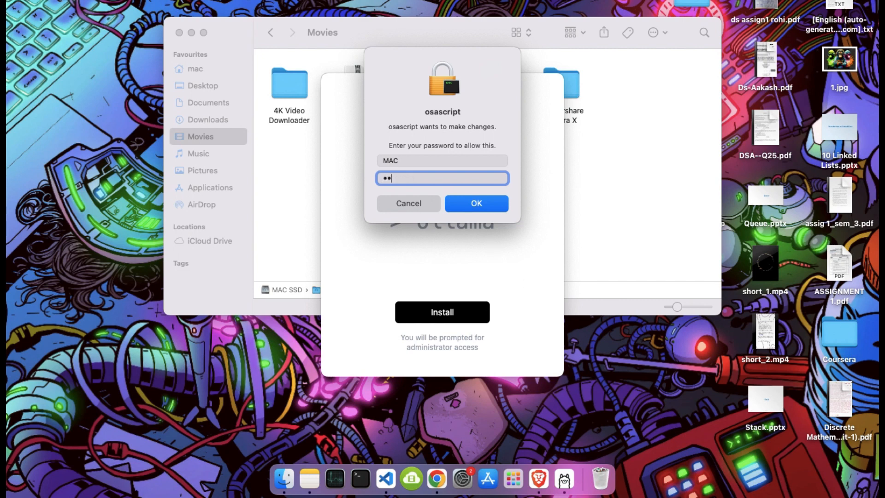
pyautogui.click(476, 203)
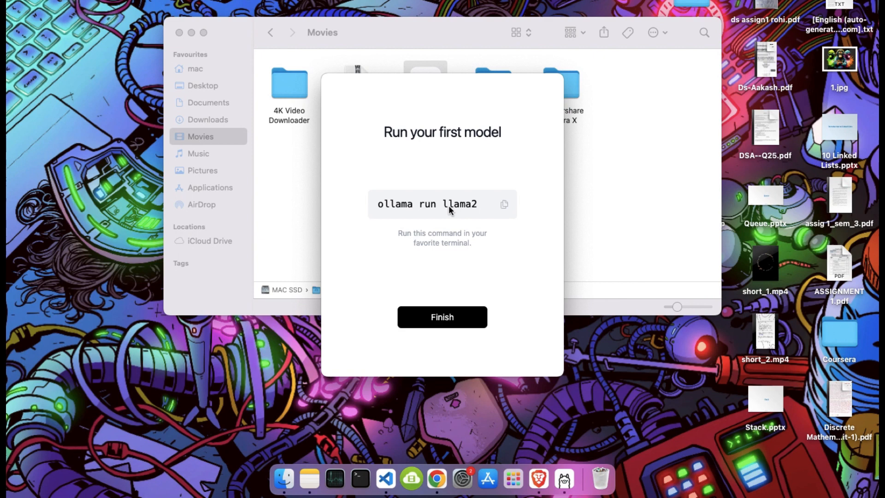
# Copy the 'ollama run llama2' command and finish the setup wizard.
pyautogui.click(503, 203)
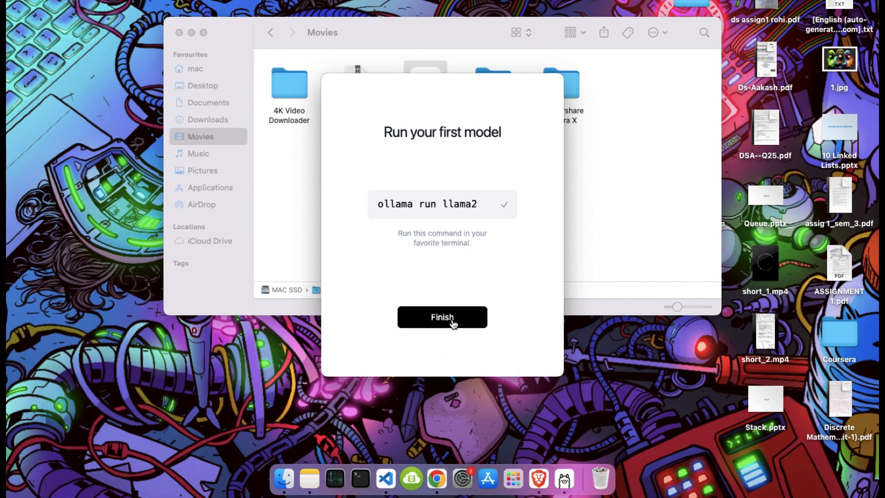
pyautogui.click(441, 316)
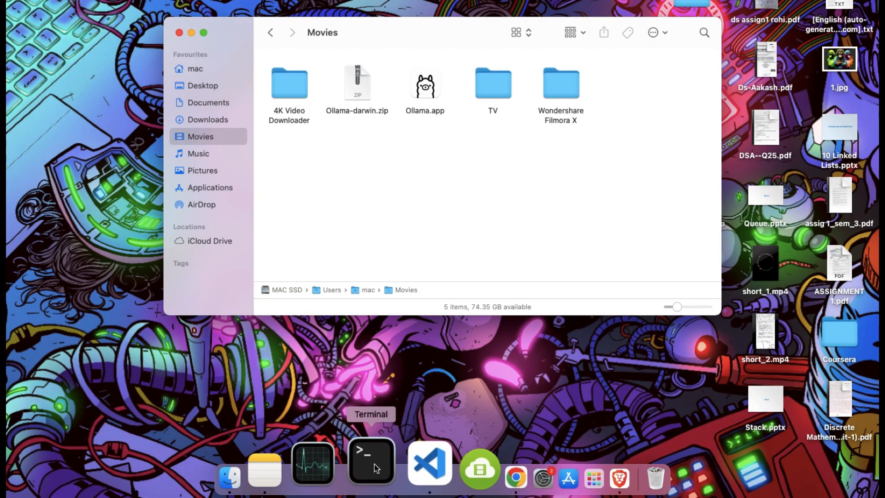
# Start a Terminal shell session, then return to the Ollama models list.
pyautogui.click(370, 463)
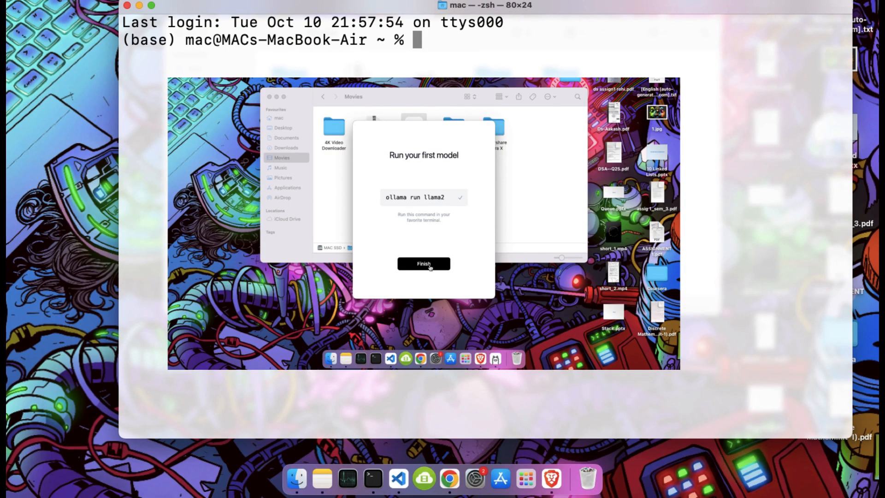
pyautogui.click(424, 264)
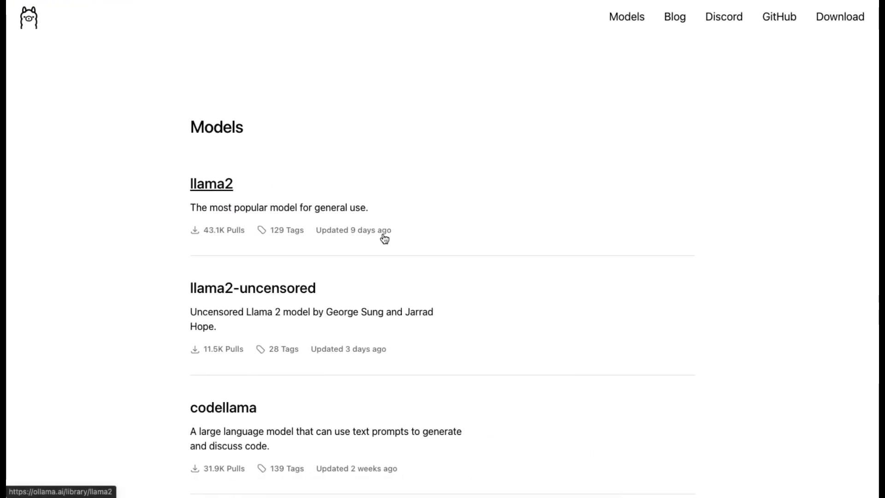
pyautogui.scroll(-3)
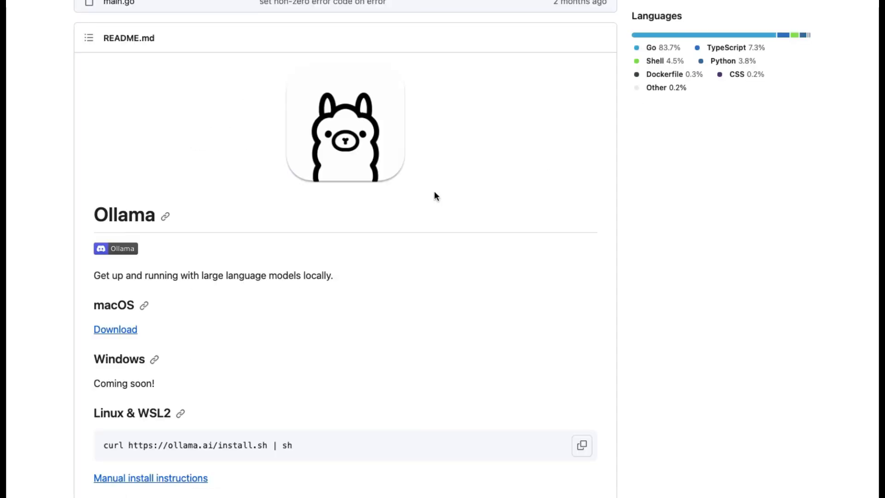
# Review the README's Model library table, highlighting the Size column heading.
pyautogui.scroll(-3)
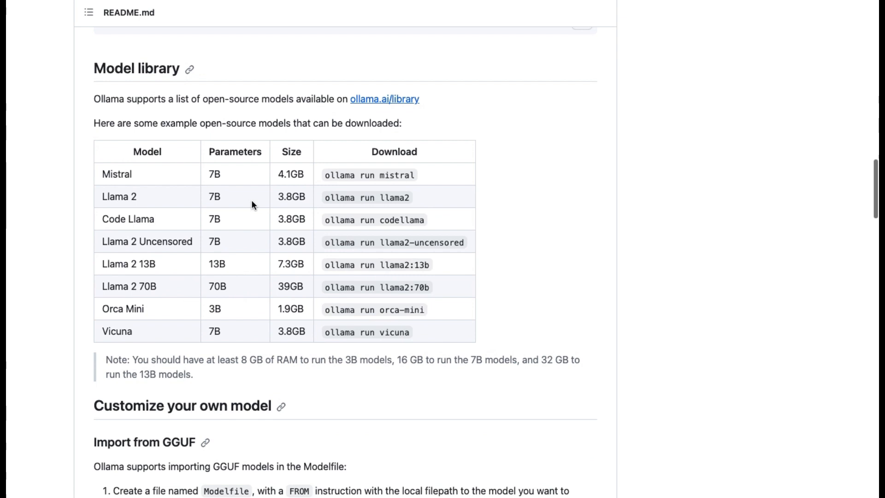
pyautogui.moveTo(261, 295)
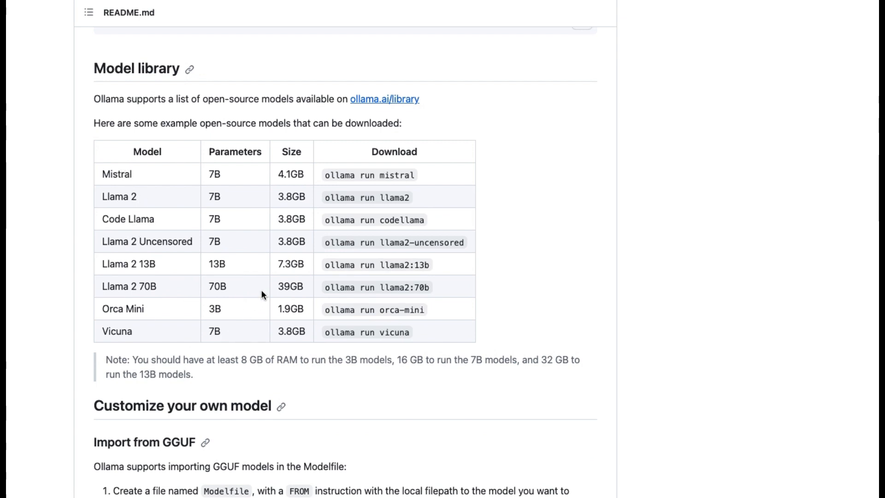
pyautogui.doubleClick(292, 151)
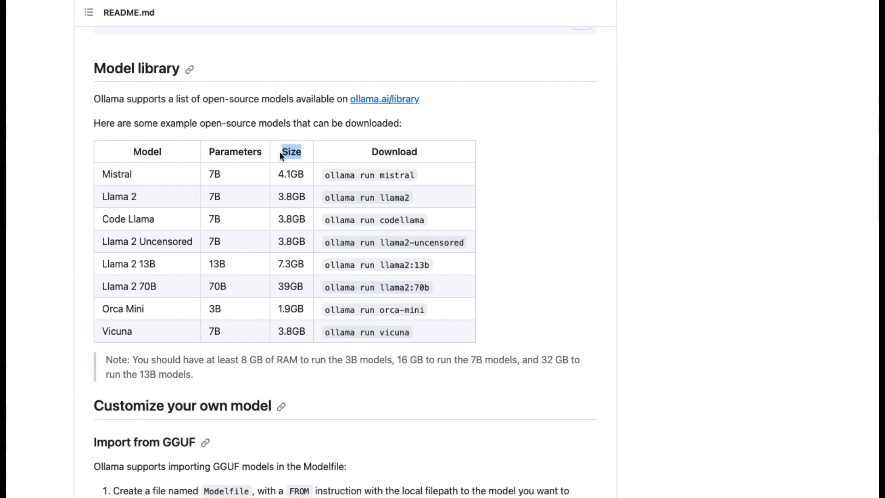
pyautogui.doubleClick(400, 176)
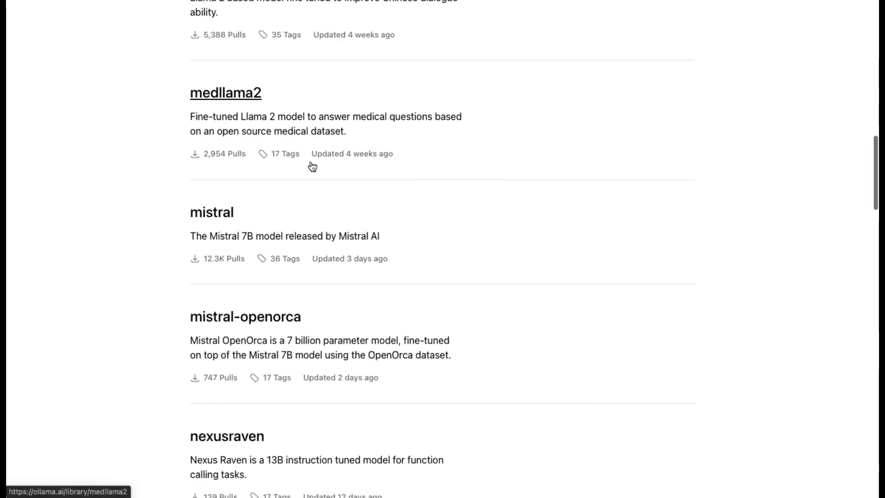
# View the mistral model page's run commands: 'ollama run mistral' and 'ollama run mistral:text'.
pyautogui.click(211, 212)
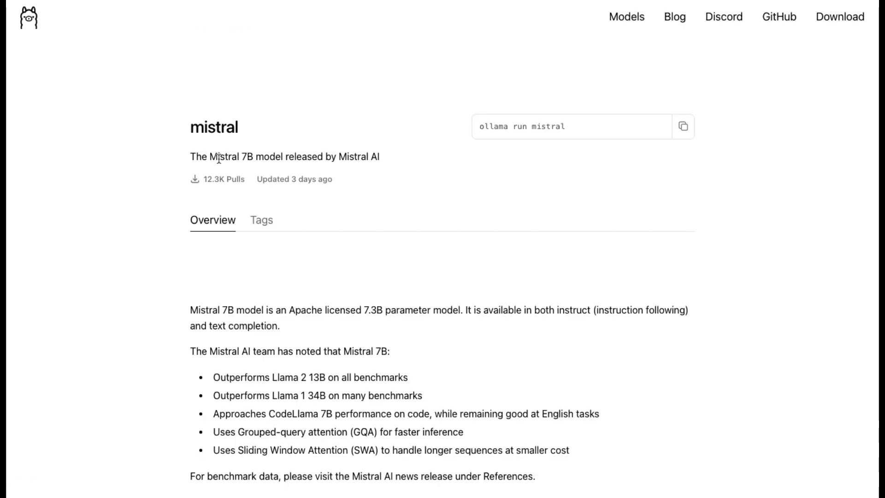
pyautogui.scroll(-3)
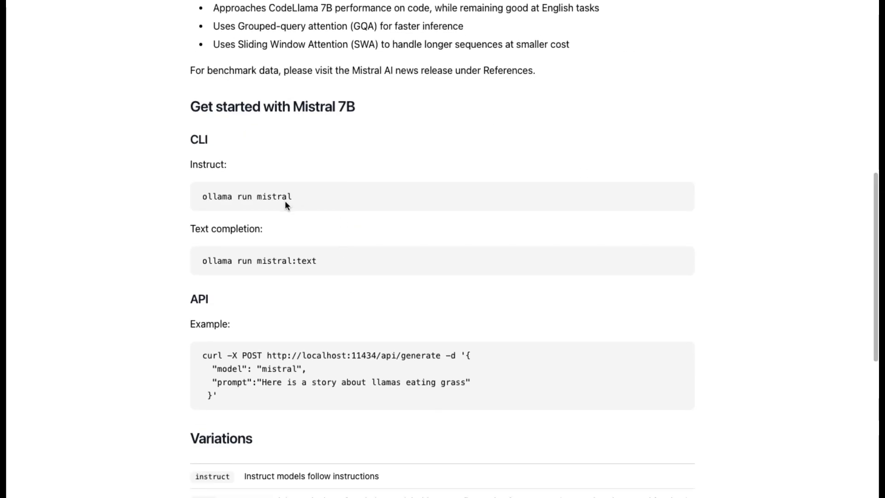